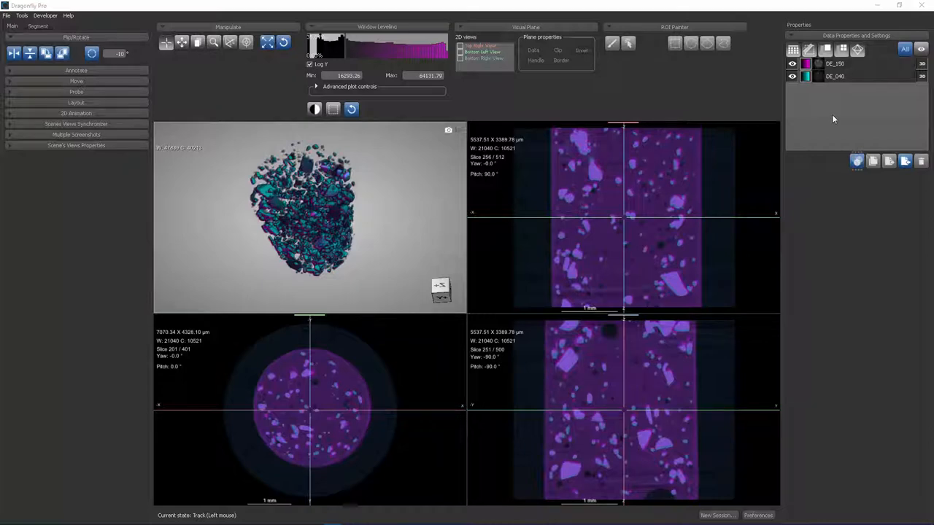
Select the 40 keV dataset and activate the Move tool from the Manipulate toolbar
click(834, 76)
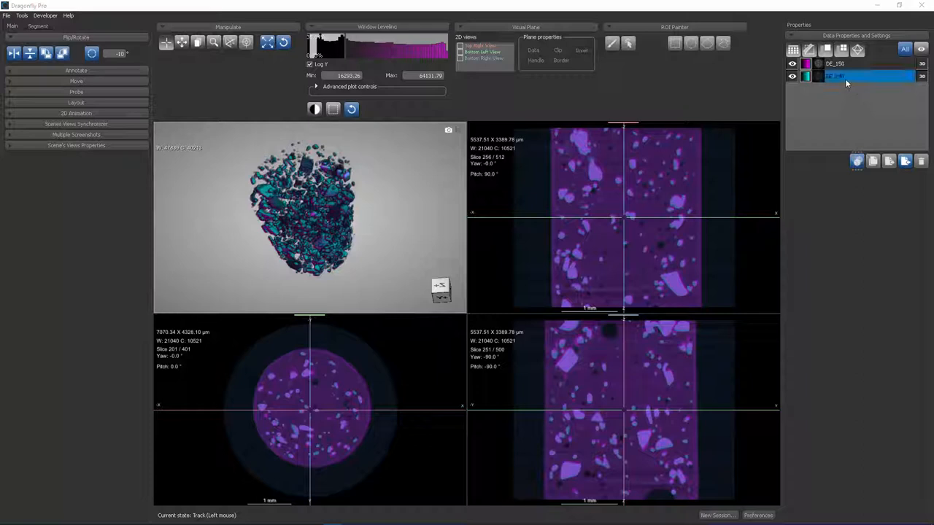
click(846, 64)
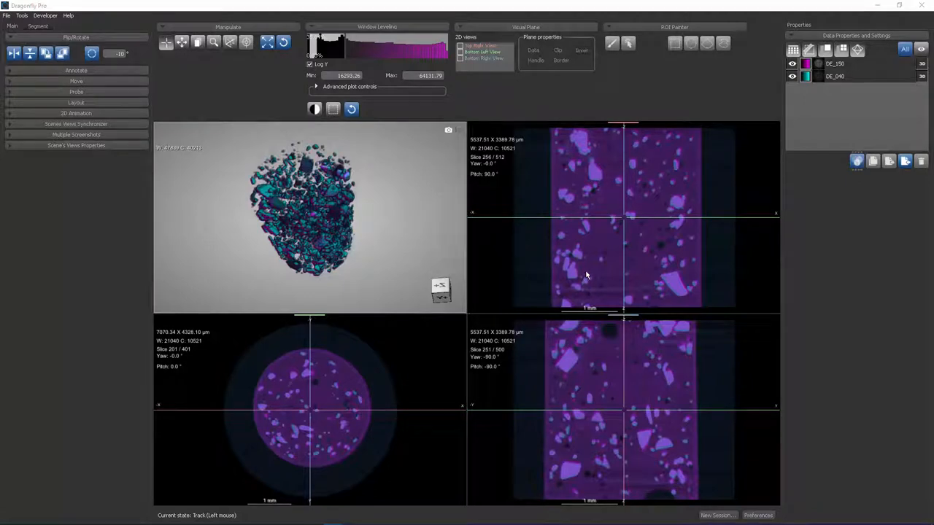
mouse_move(614, 289)
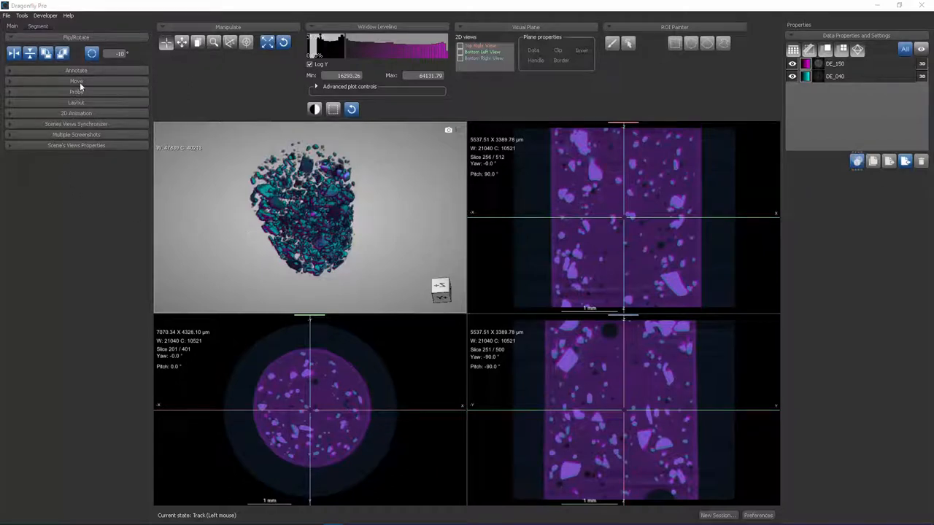
click(75, 82)
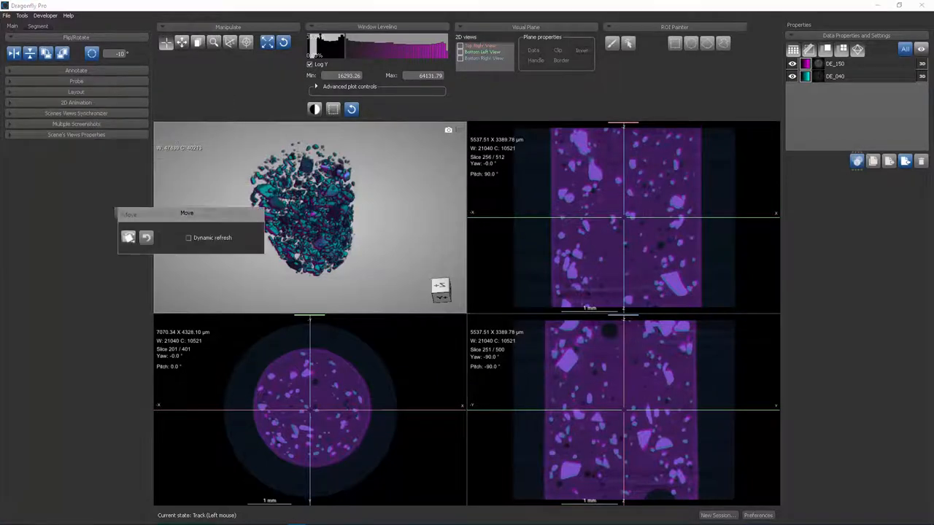
click(128, 237)
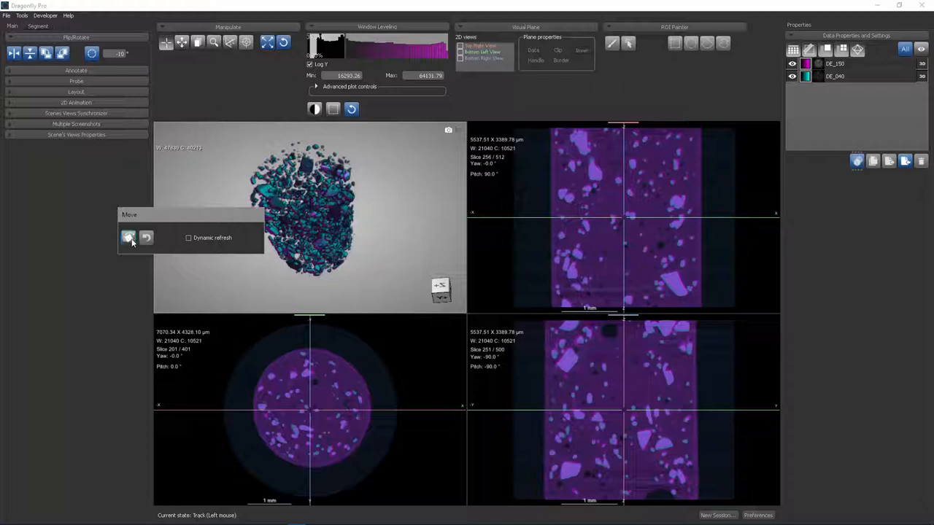
mouse_move(128, 237)
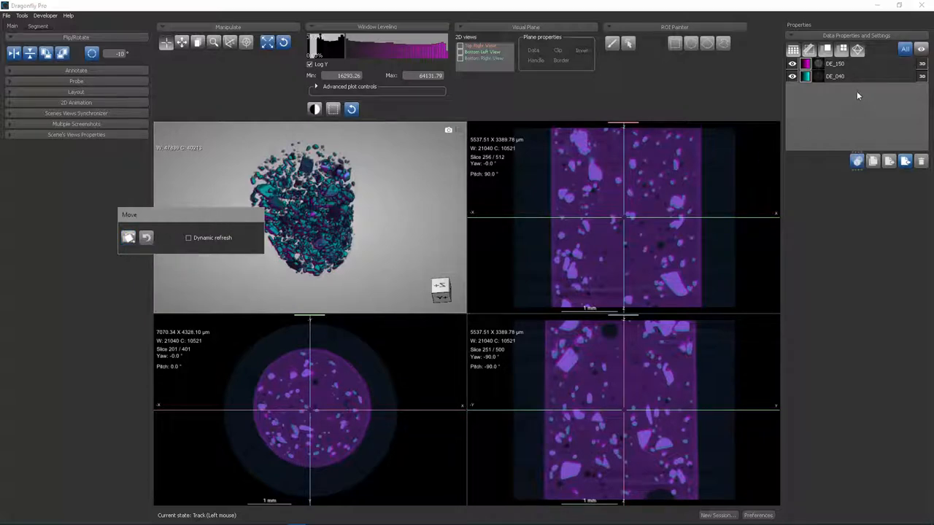
Select the DE_150 dataset and display its properties
click(839, 64)
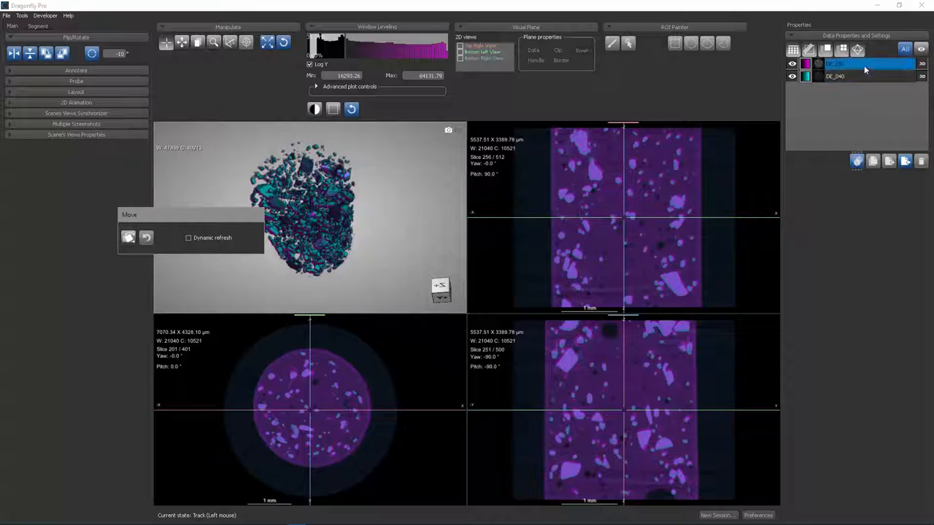
click(846, 65)
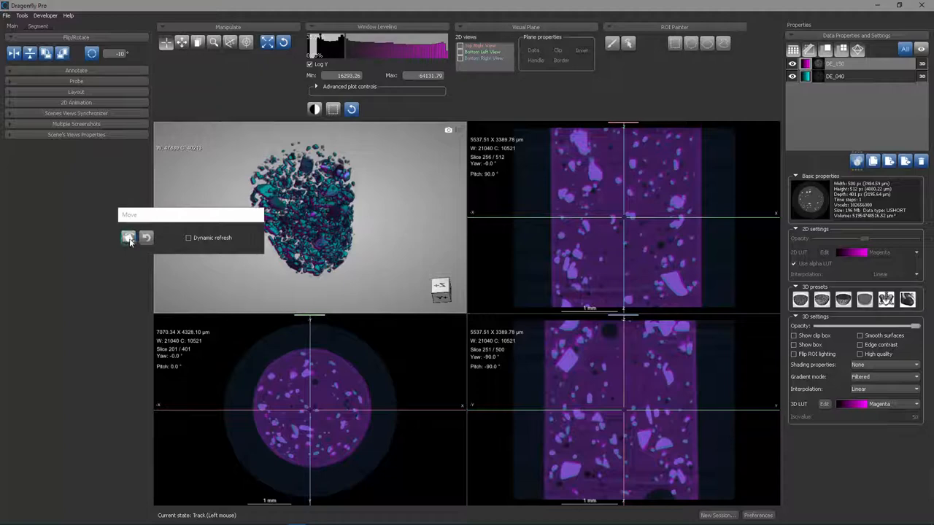
Attach the Move manipulator handles to the 150 keV scan
click(129, 237)
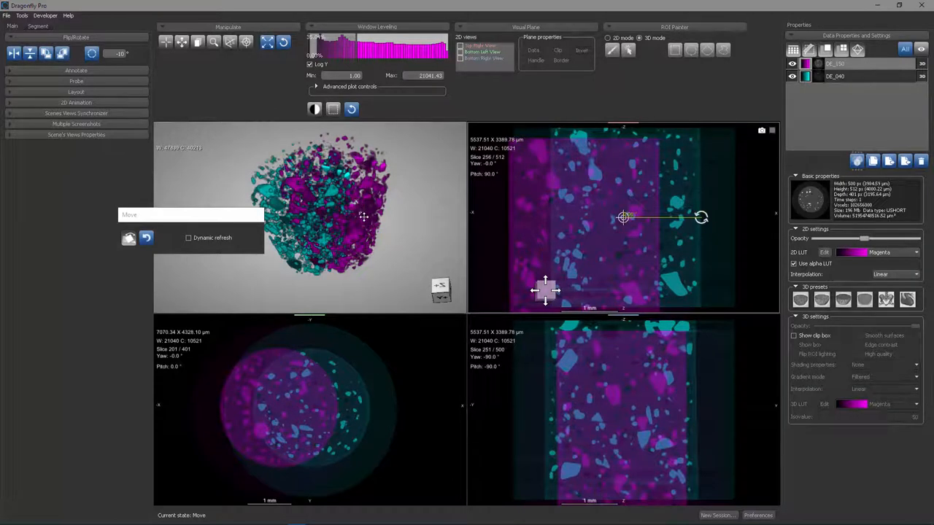
mouse_move(283, 268)
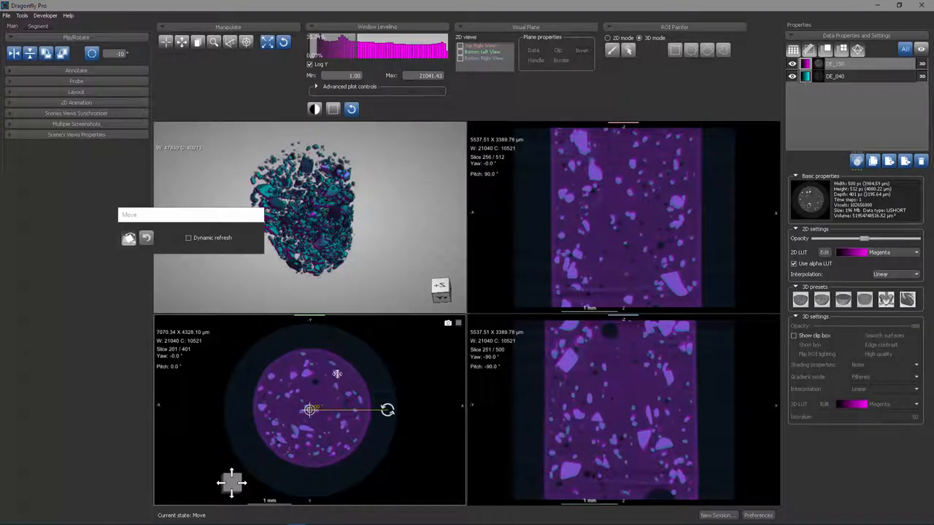
mouse_move(344, 371)
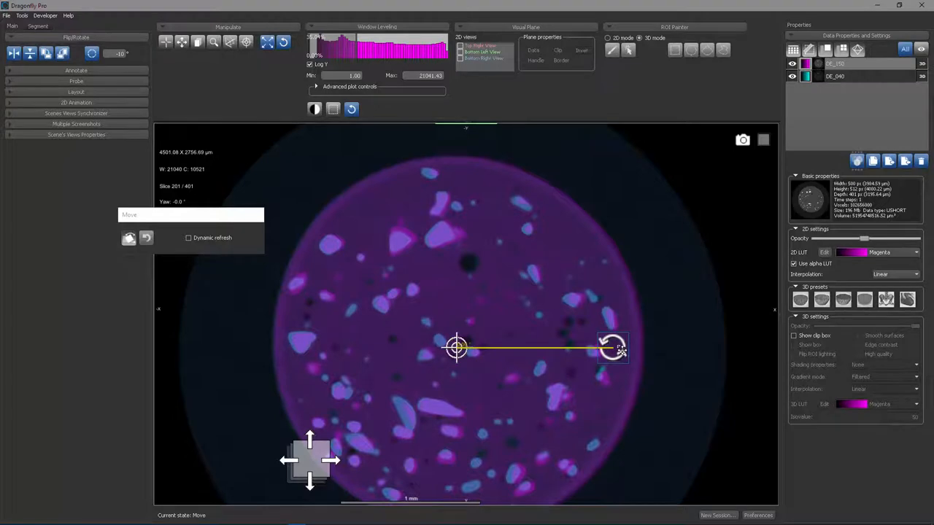
Rotate the 150 keV scan in the axial view so it misaligns from the 40 keV scan
drag(613, 347, 605, 324)
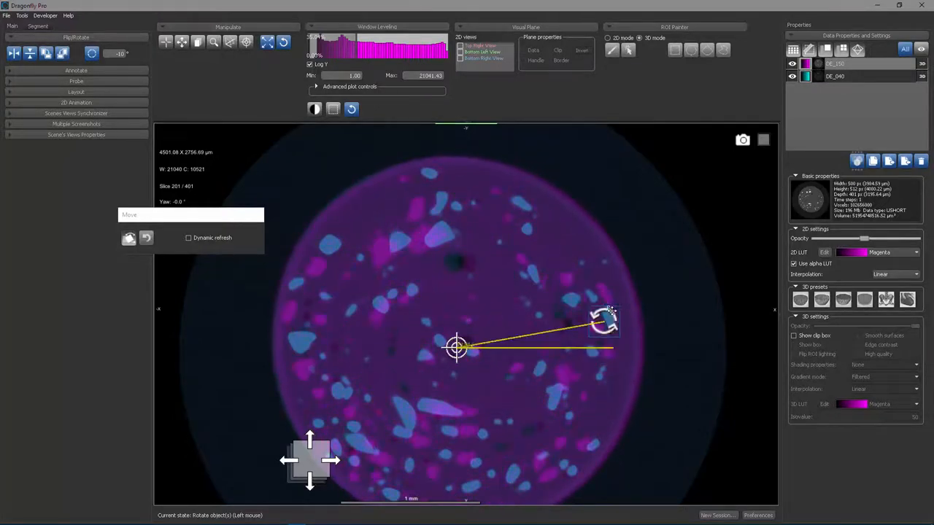
drag(605, 323, 625, 314)
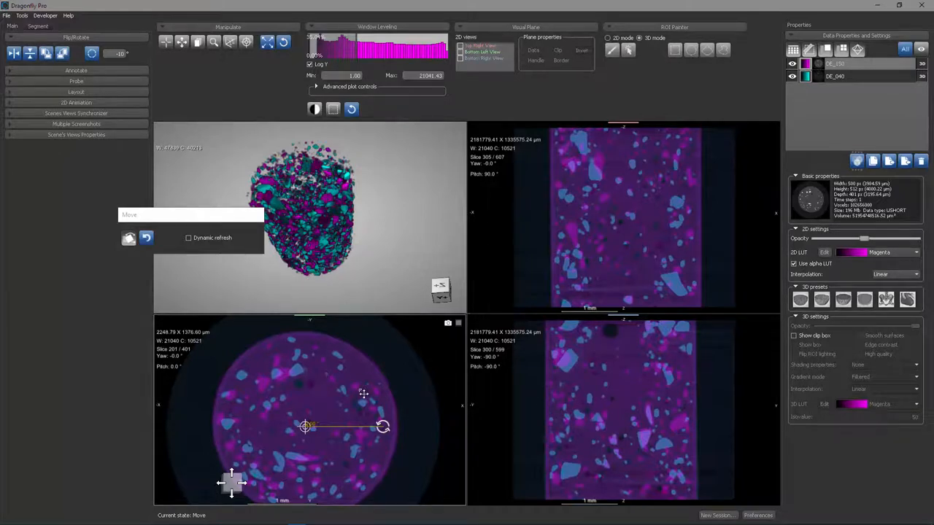
mouse_move(340, 431)
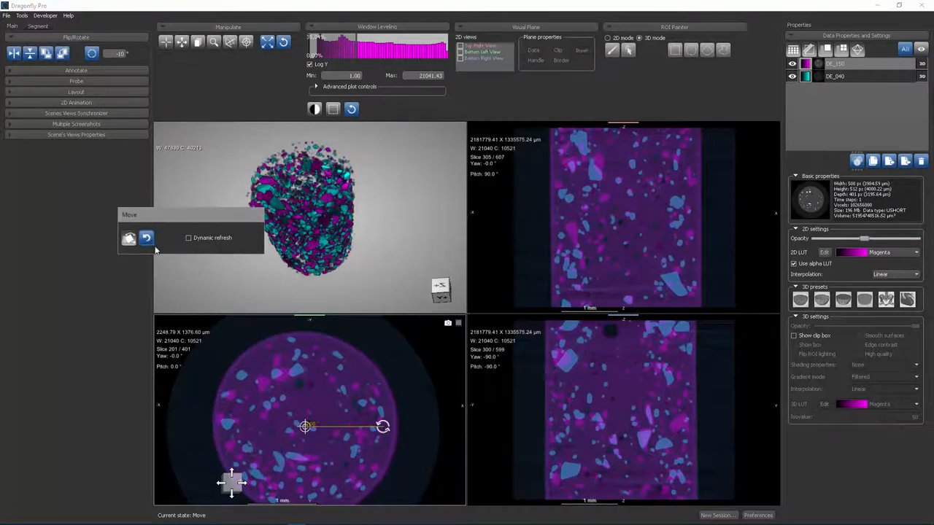
Undo the last manual move and reselect the DE_150 dataset
click(146, 238)
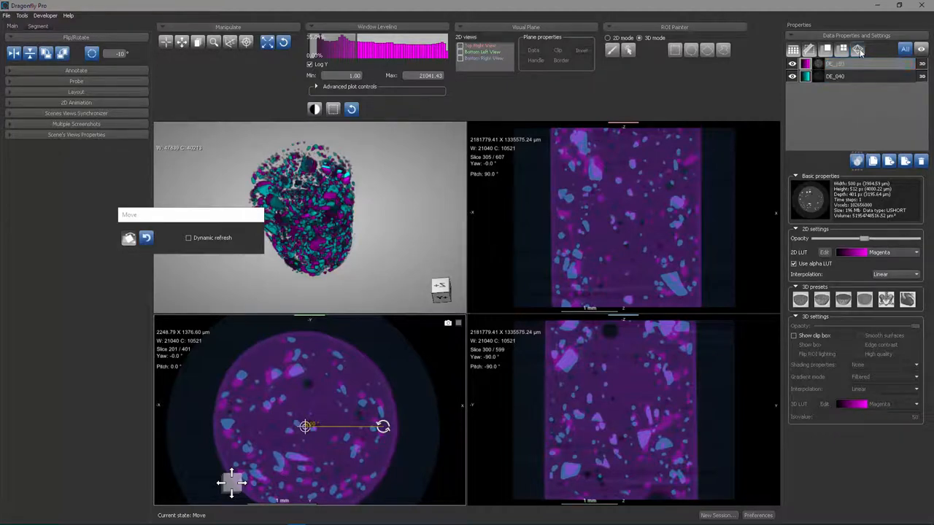
click(861, 64)
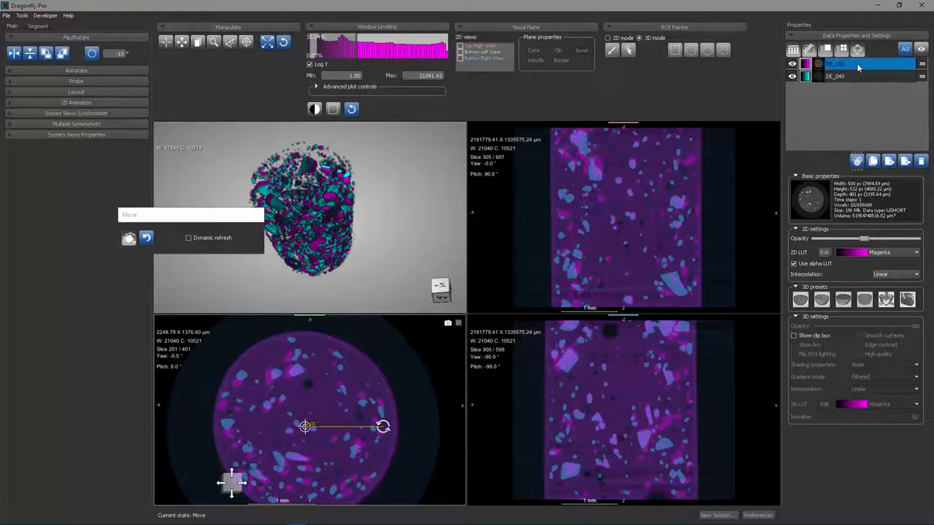
Launch Dataset Registration from the DE_150 context menu
right_click(835, 64)
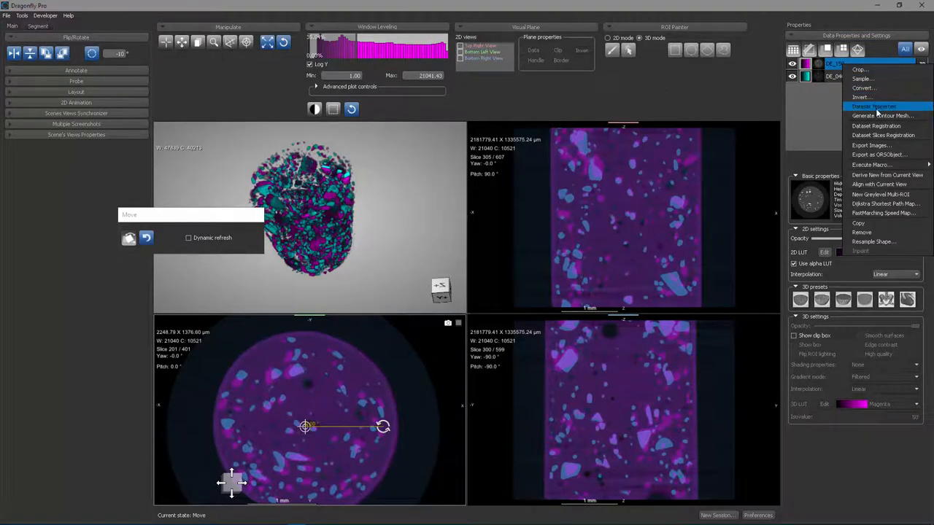
click(875, 125)
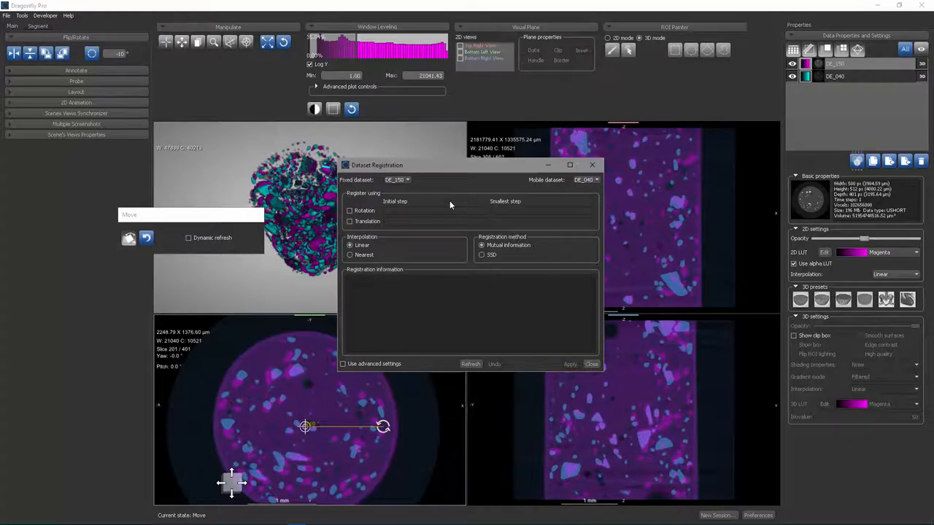
mouse_move(519, 202)
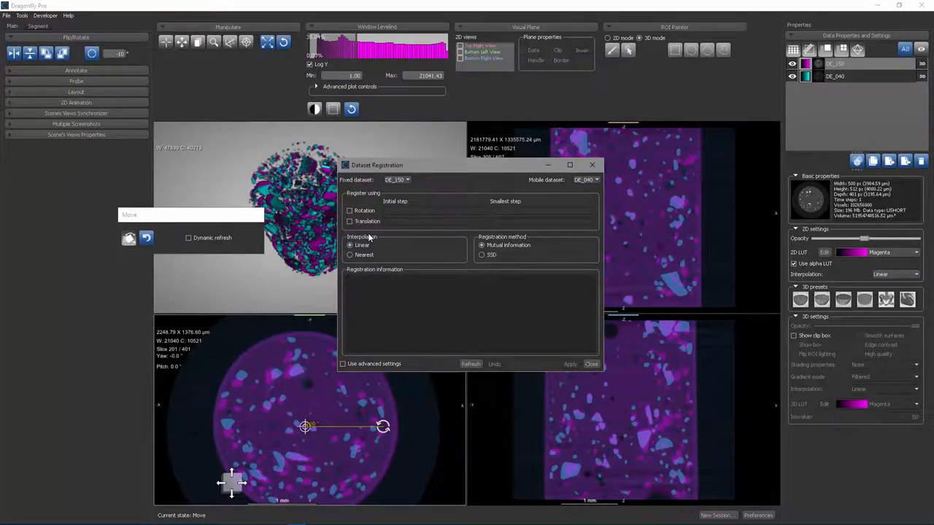
Register the scans with Rotation enabled and apply to compute rotation, translation and mutual information
click(350, 210)
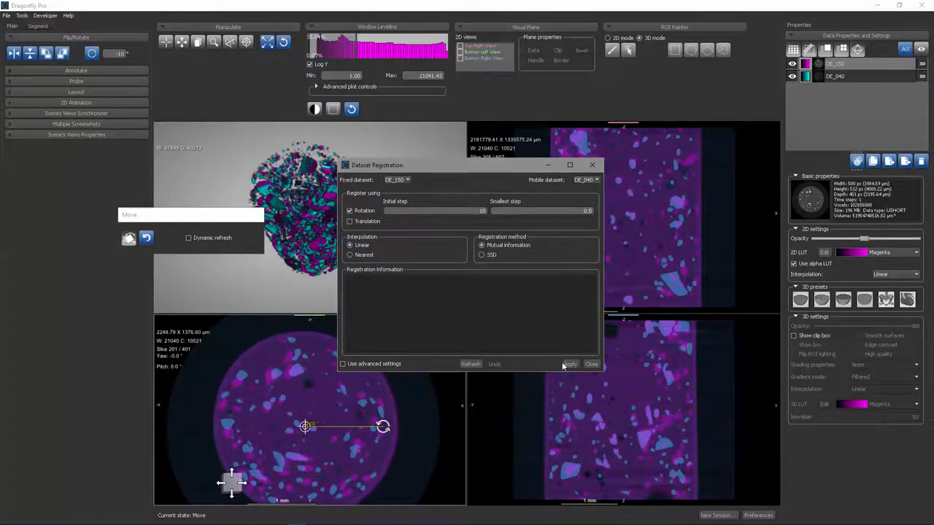
click(569, 363)
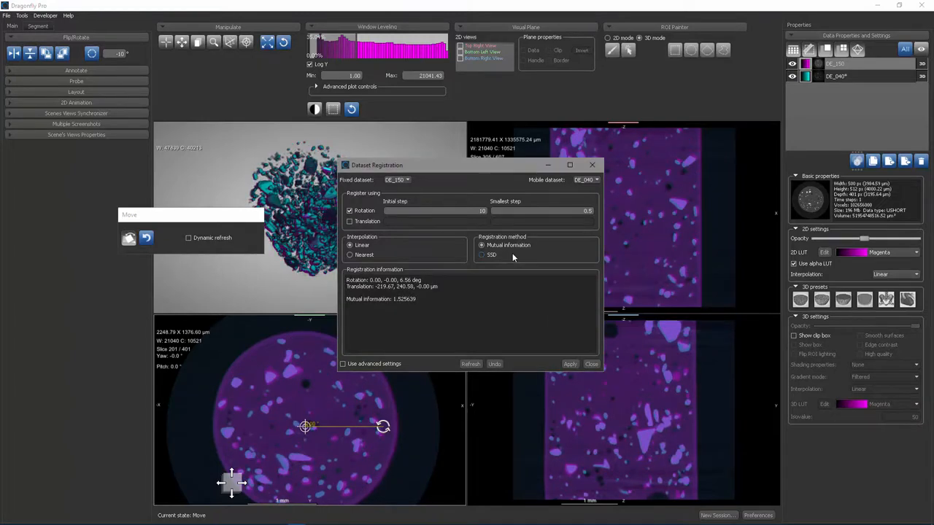
mouse_move(511, 255)
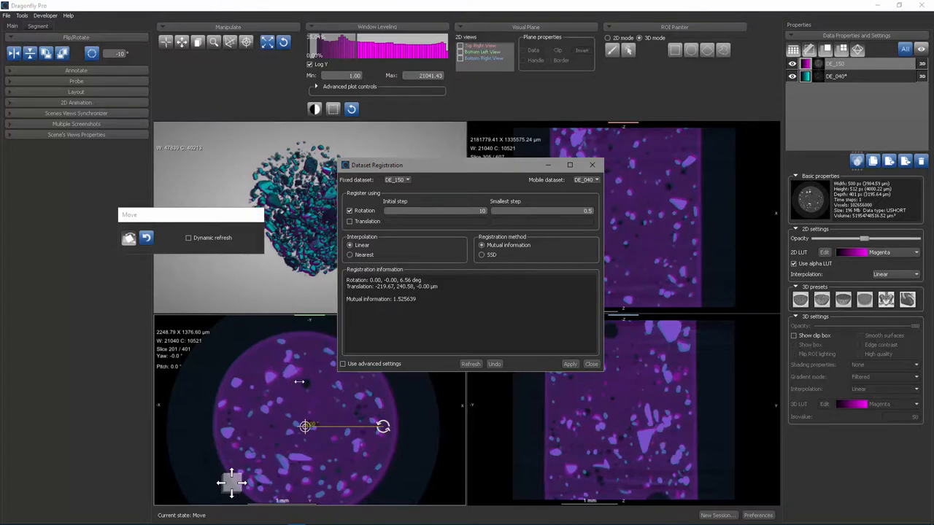
mouse_move(522, 300)
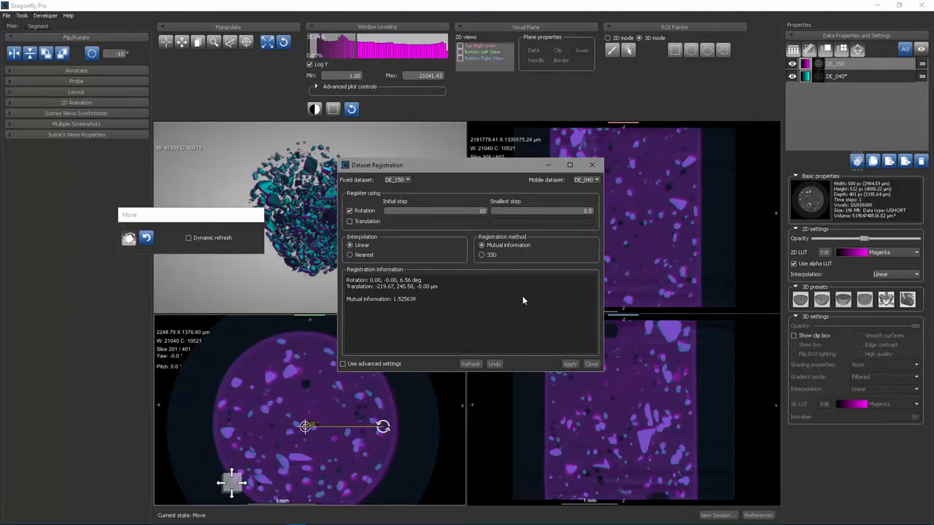
mouse_move(540, 312)
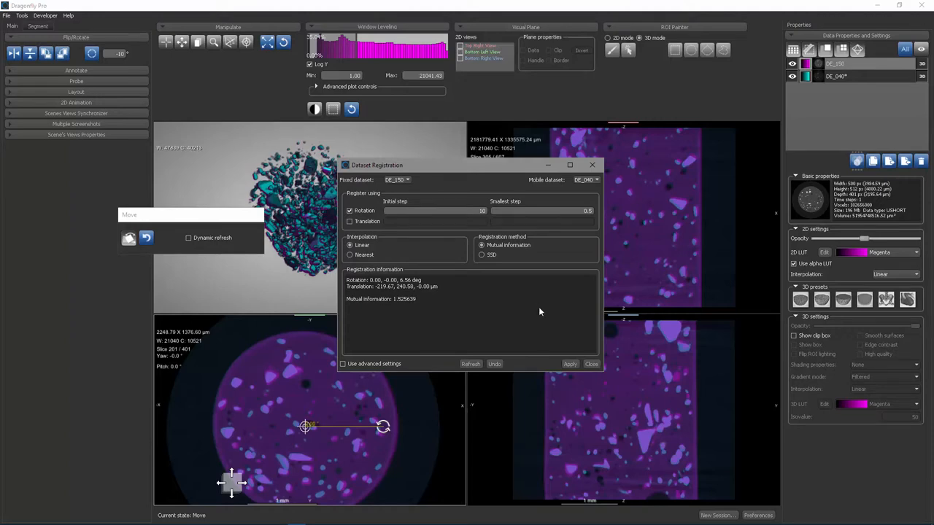
mouse_move(578, 347)
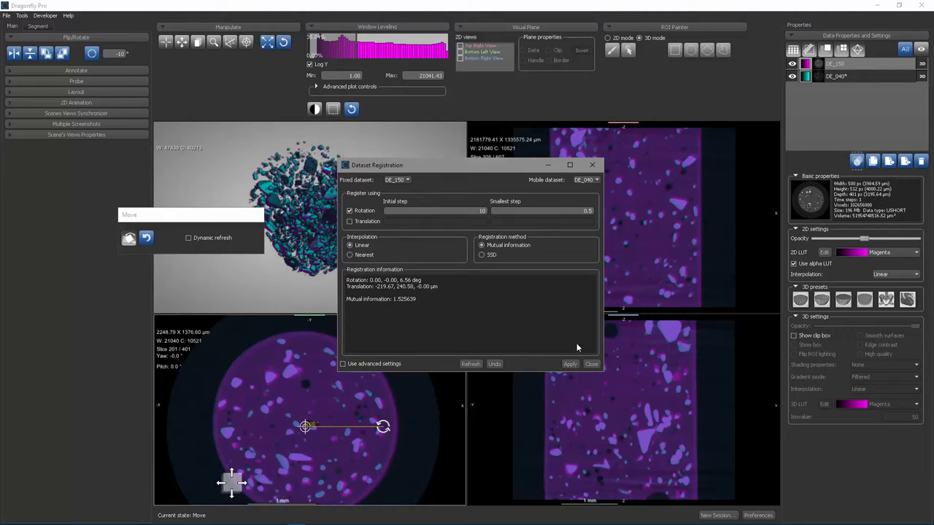